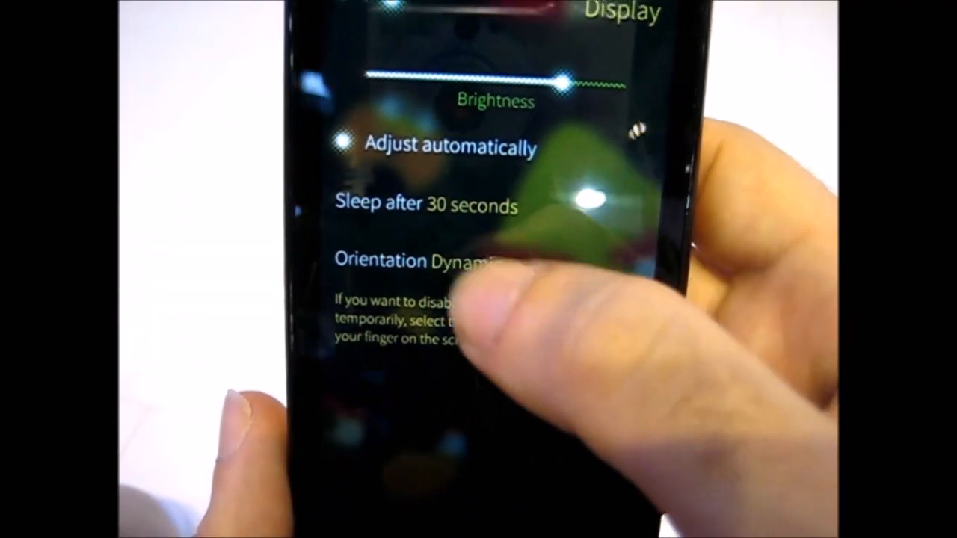
Open the Orientation dropdown listing Dynamic, Portrait and Landscape, with Dynamic selected
left_click(463, 262)
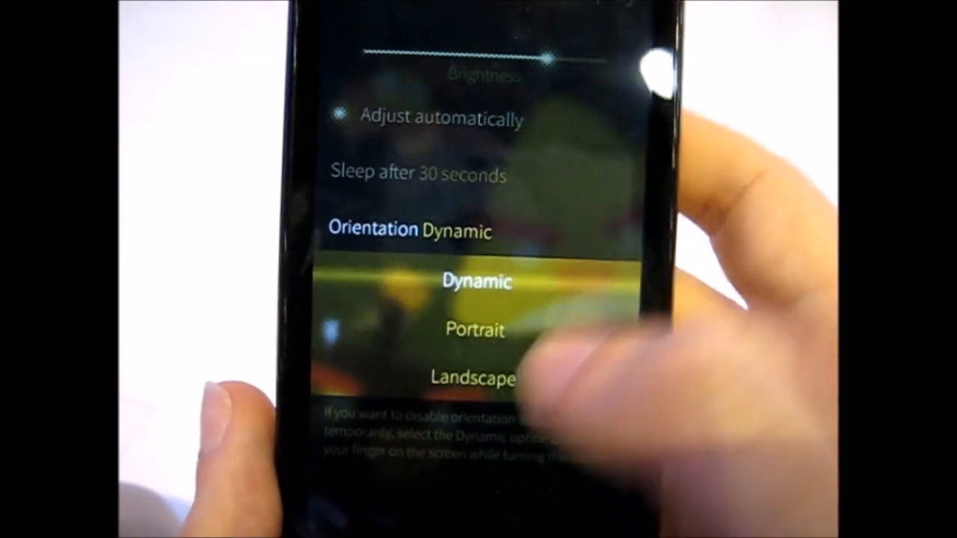